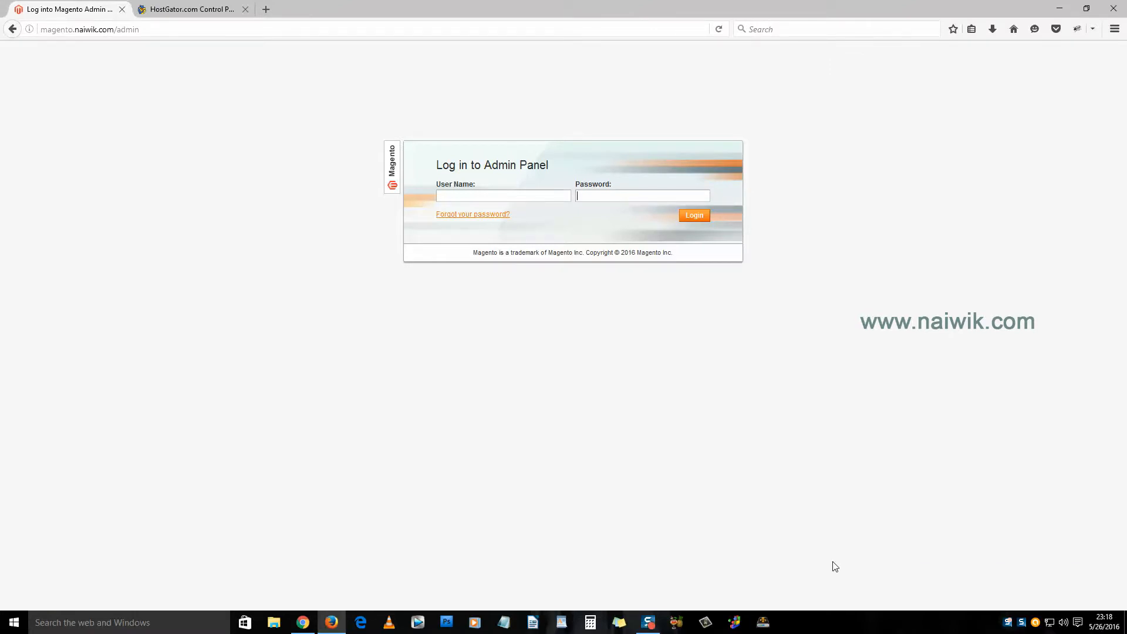
From the HostGator cPanel Databases section, launch phpMyAdmin for the site's databases
click(90, 29)
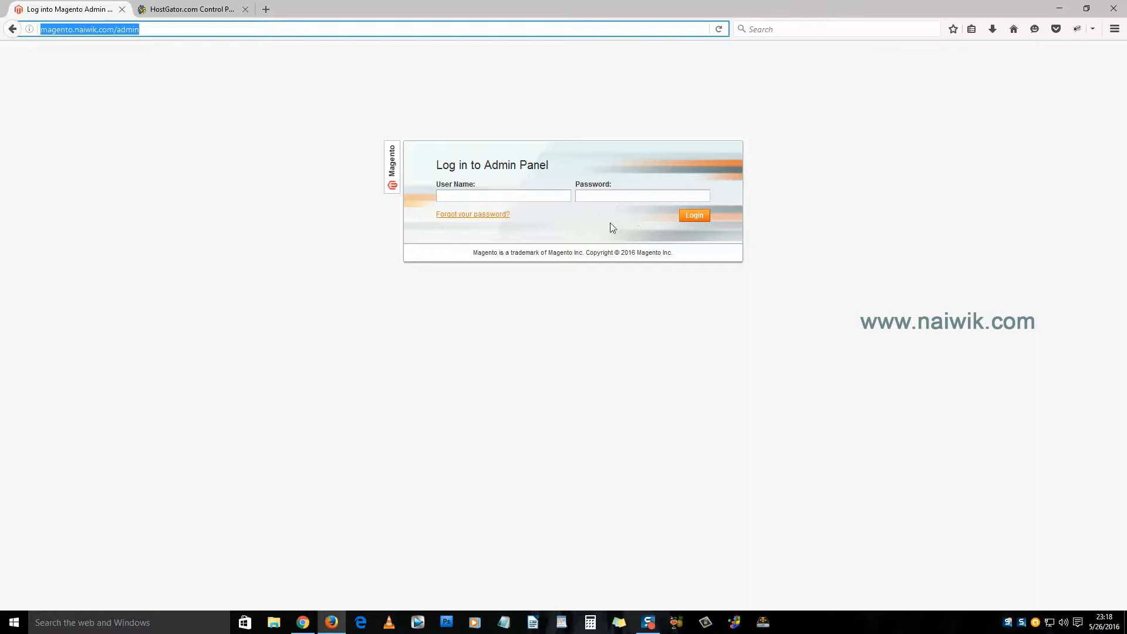
click(191, 9)
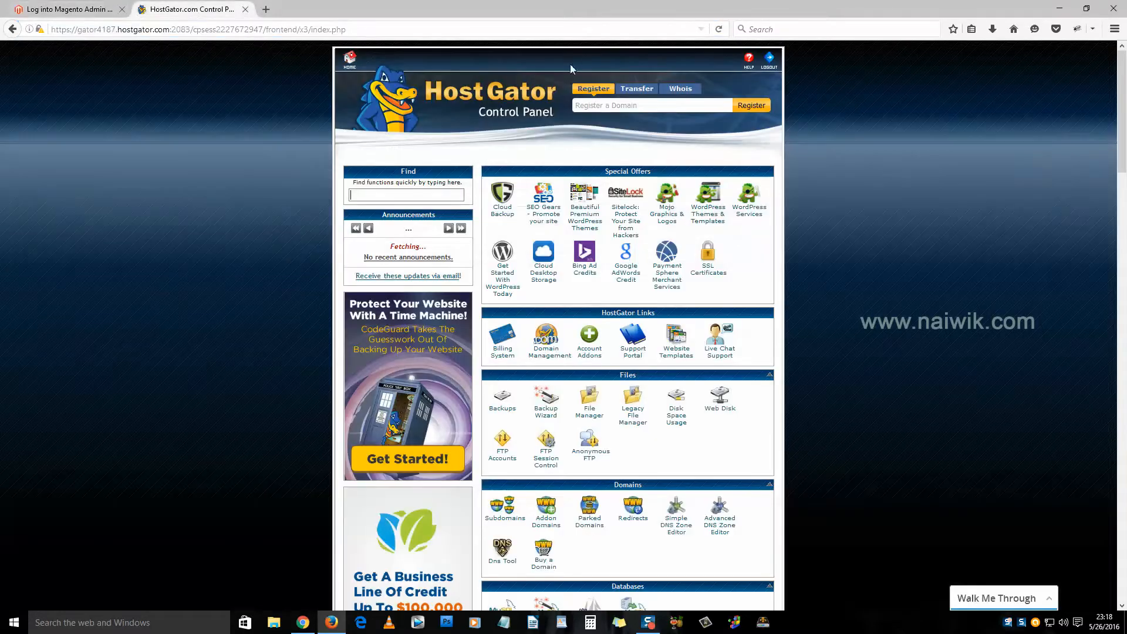
scroll(down, 3)
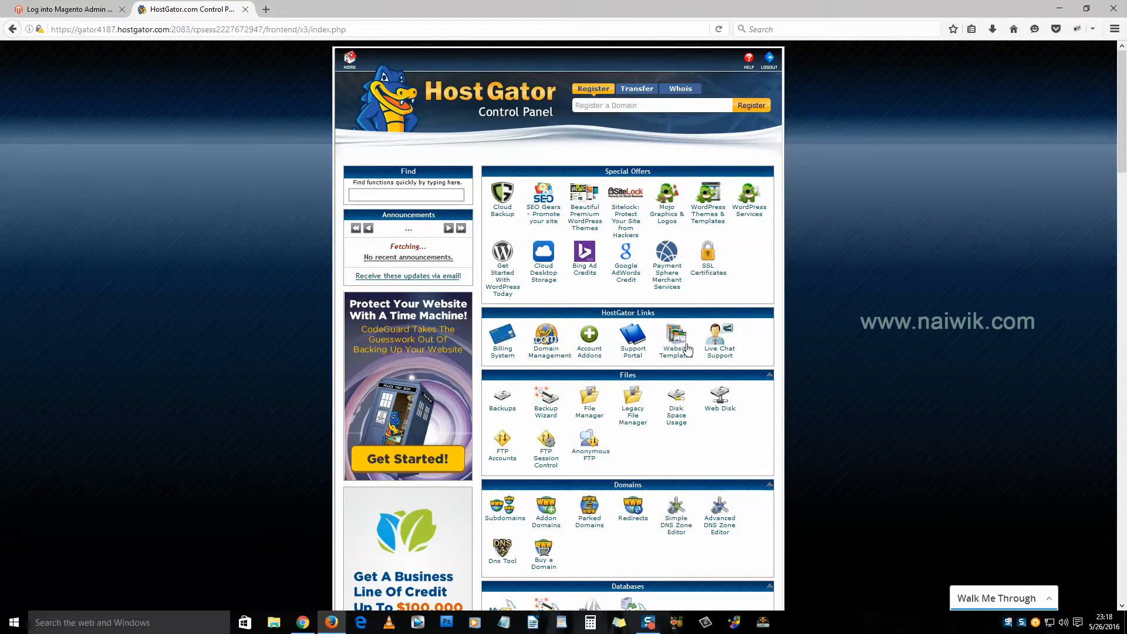
scroll(down, 3)
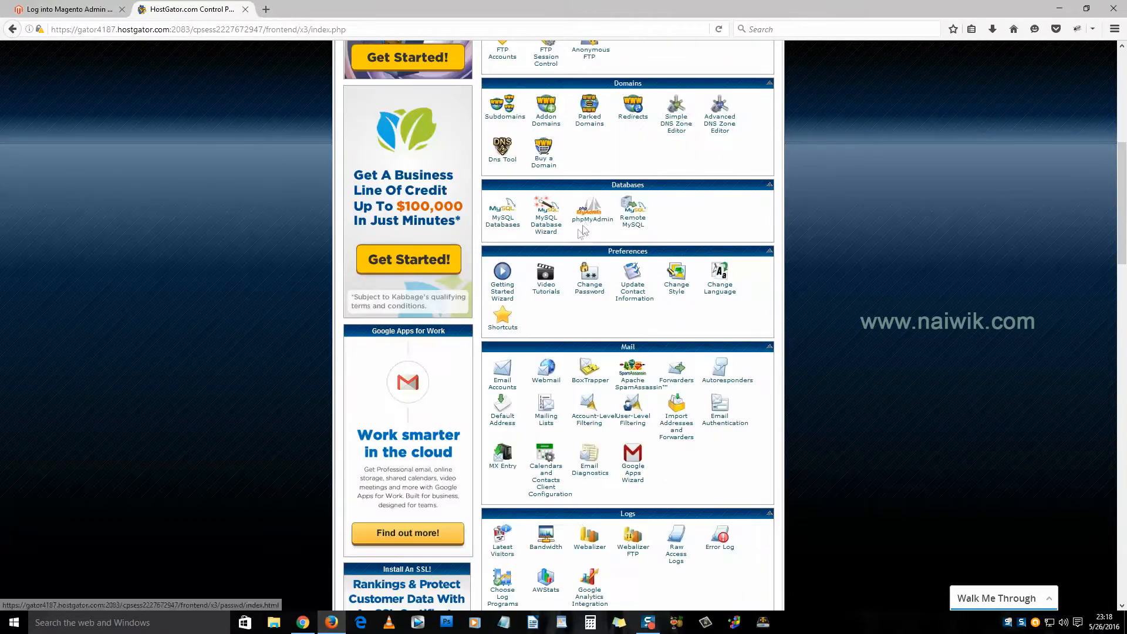
click(589, 211)
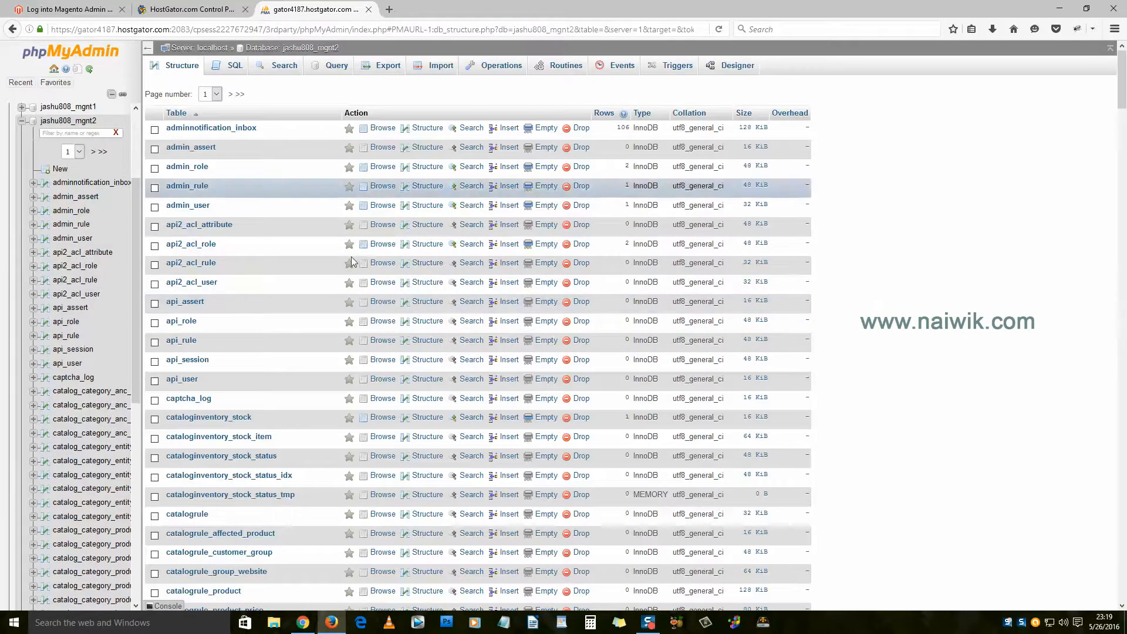
mouse_move(382, 360)
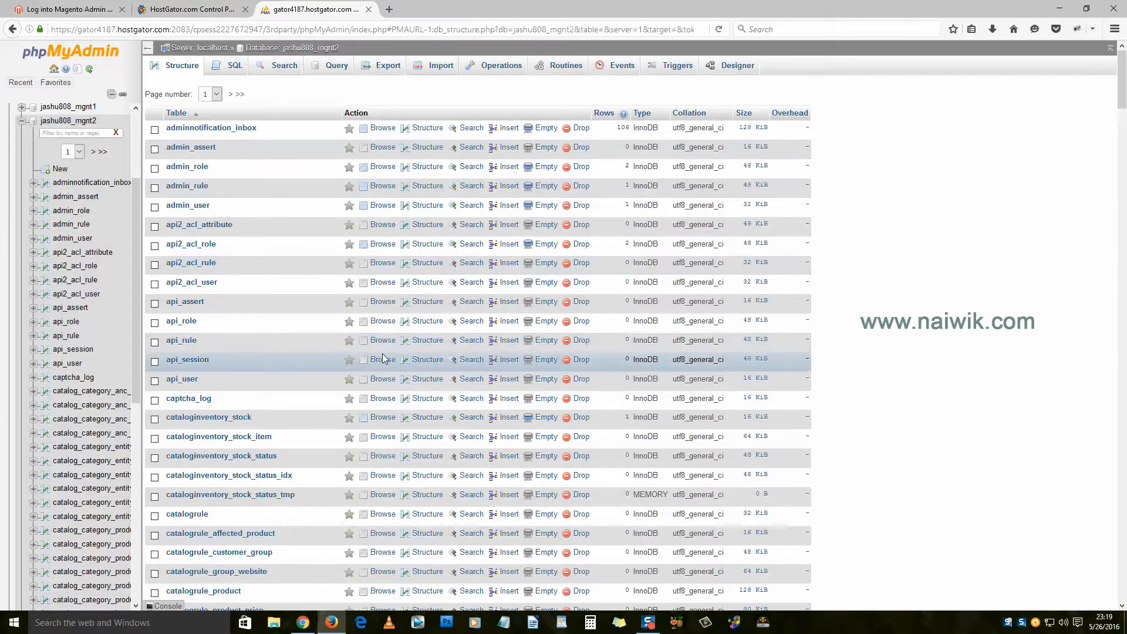
mouse_move(473, 369)
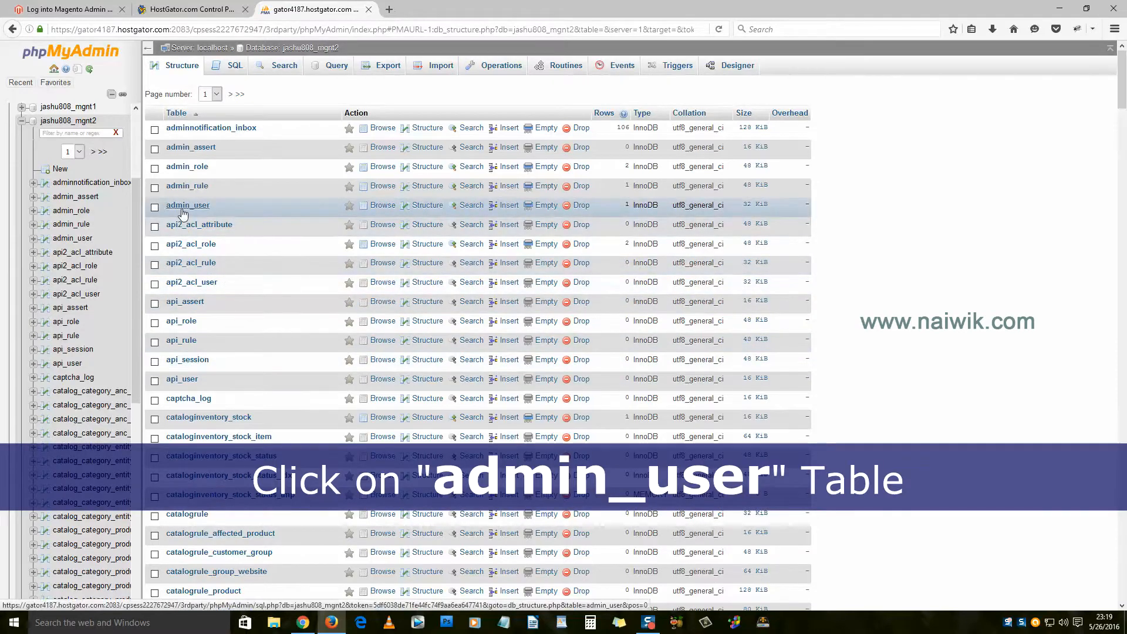
Browse the admin_user table of the jashu808_mgnt2 Magento database
click(186, 204)
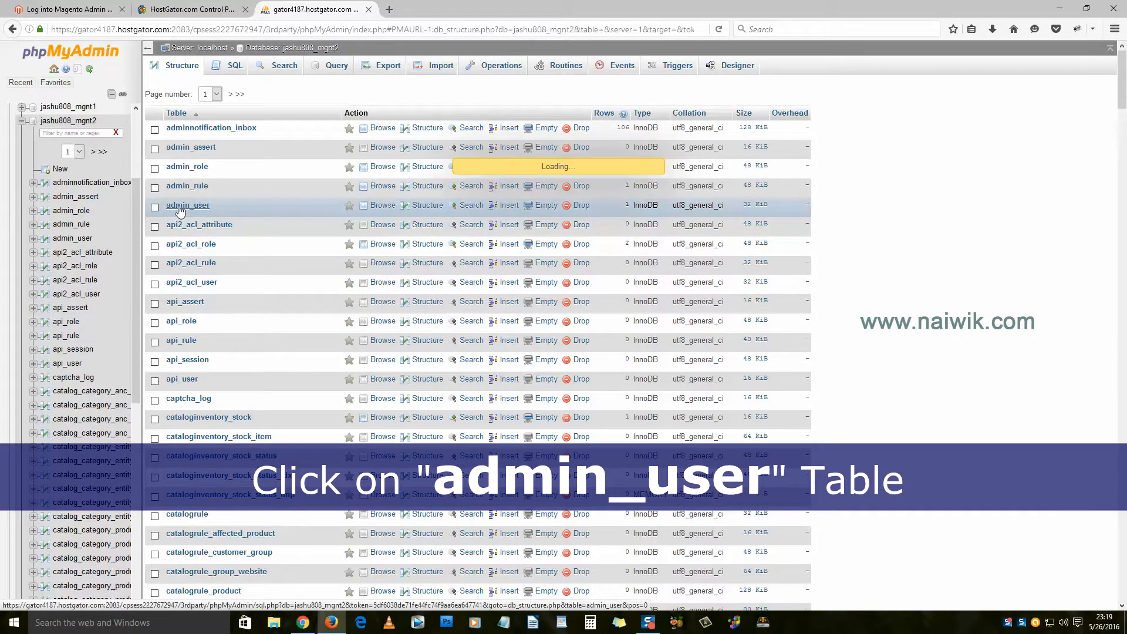
click(187, 205)
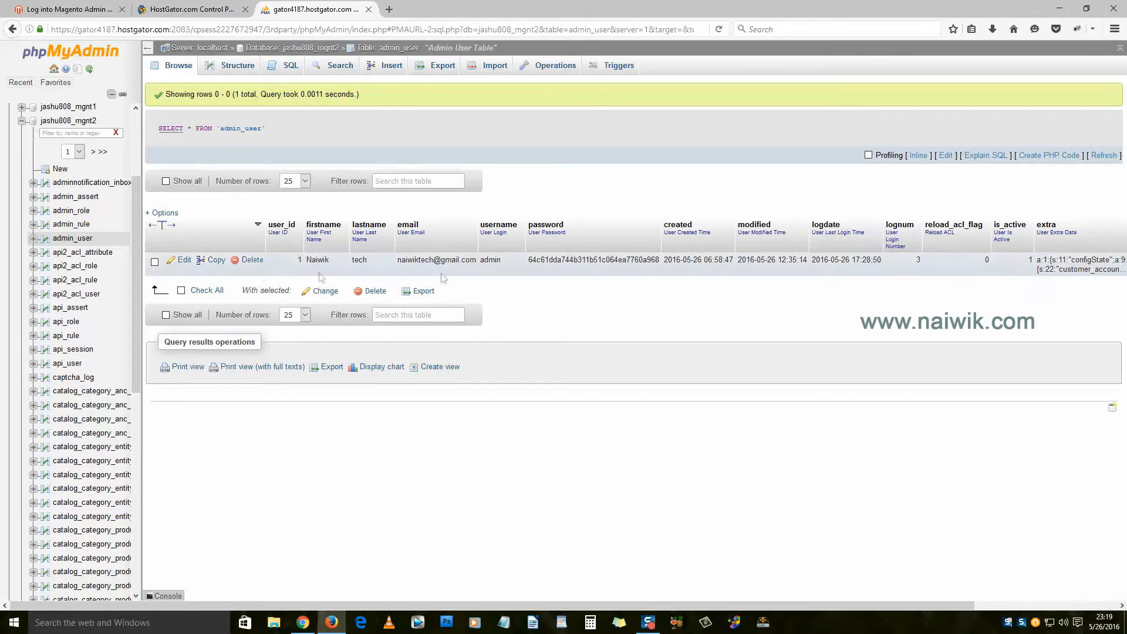
mouse_move(418, 334)
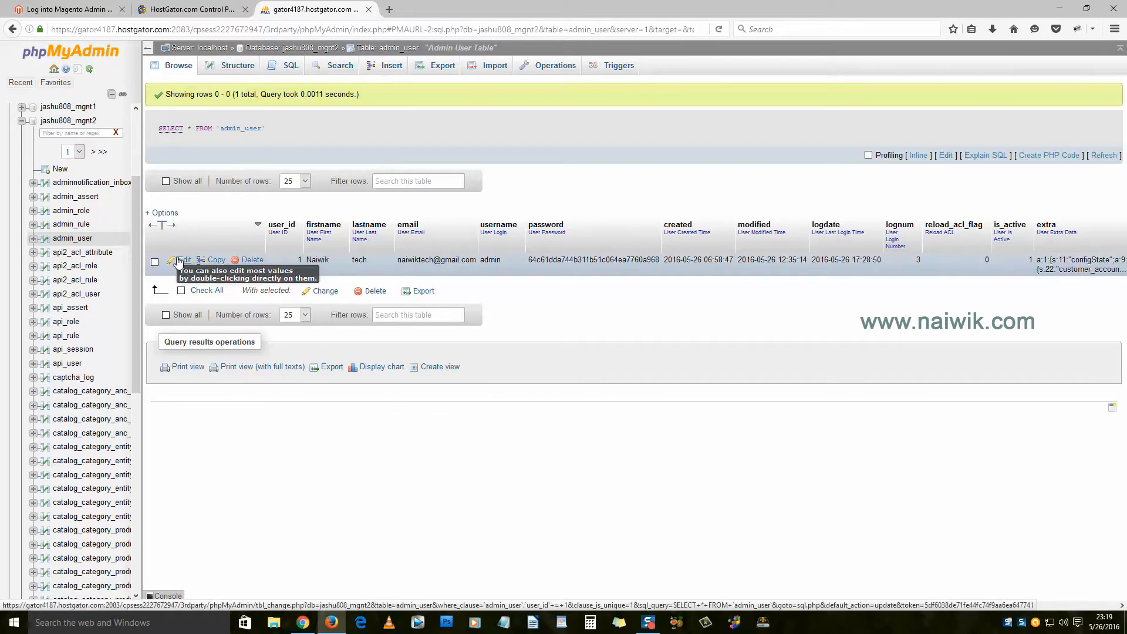
Edit the admin account row in the admin_user table
click(183, 259)
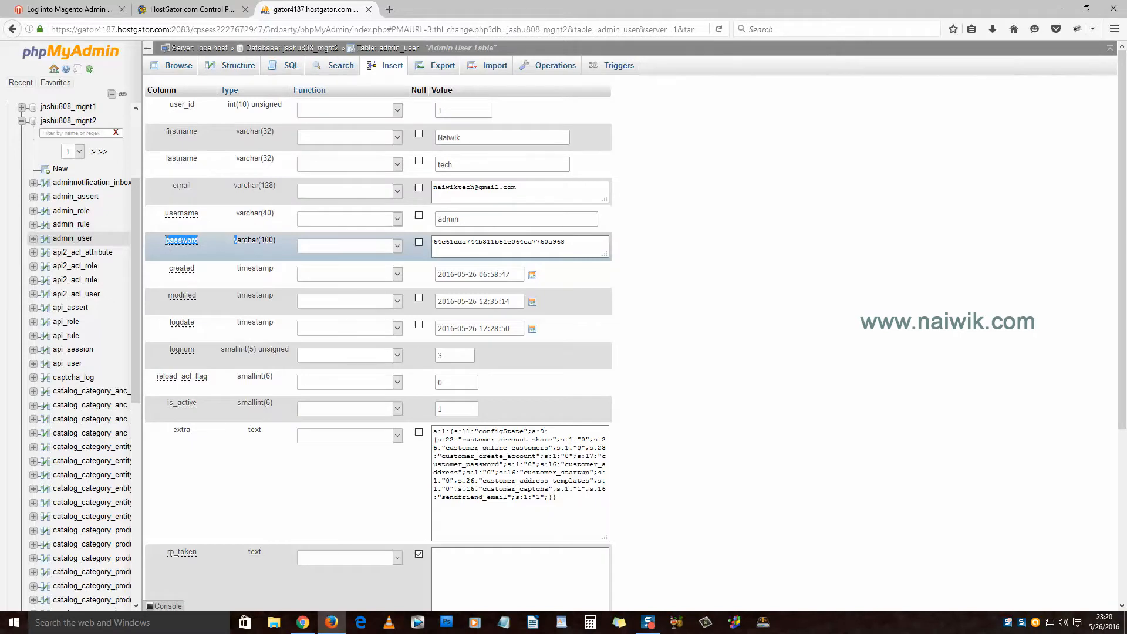
click(518, 241)
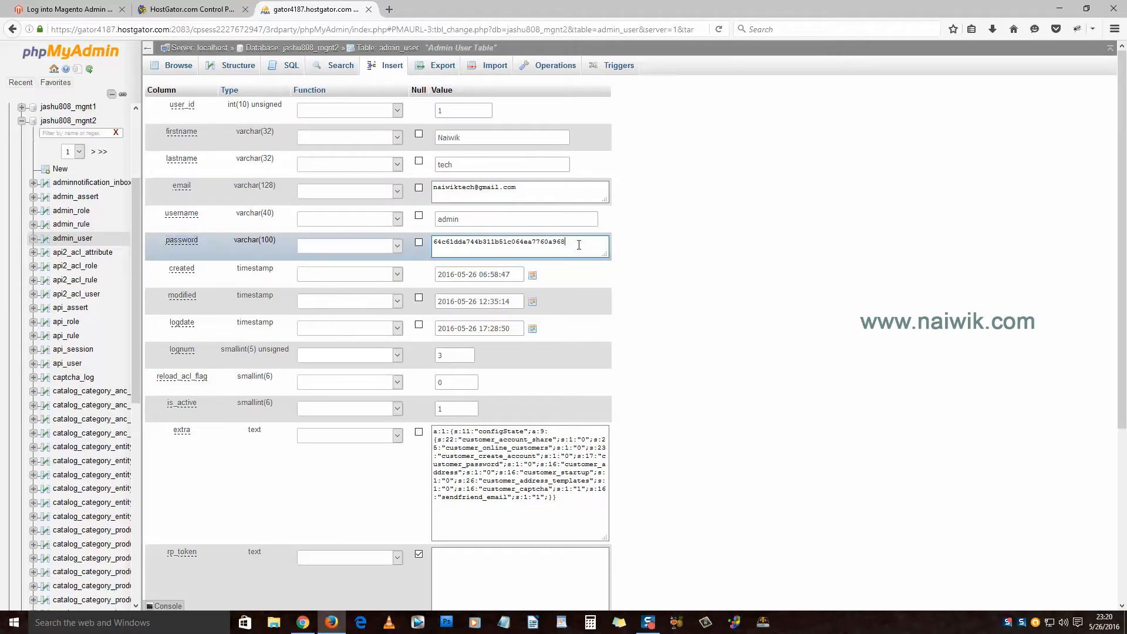
click(517, 246)
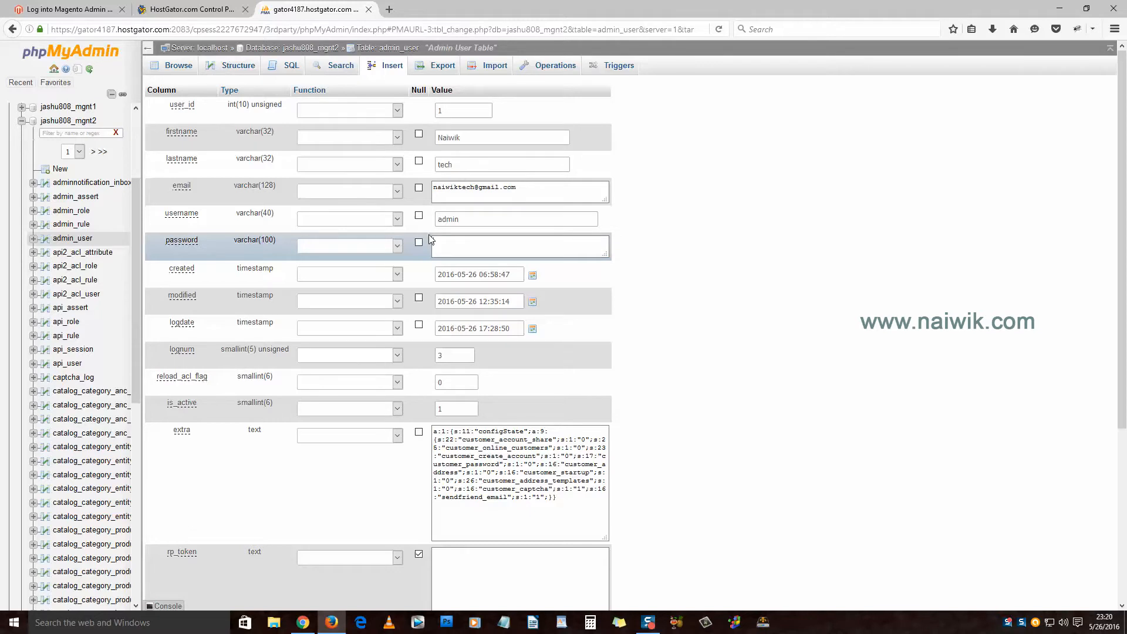
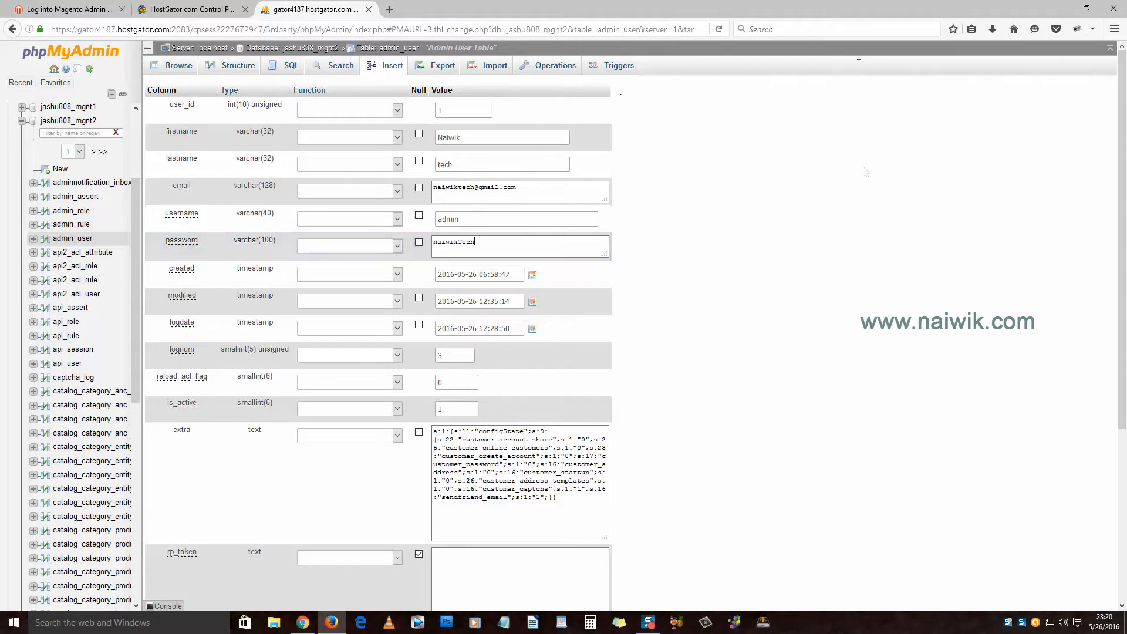
click(503, 246)
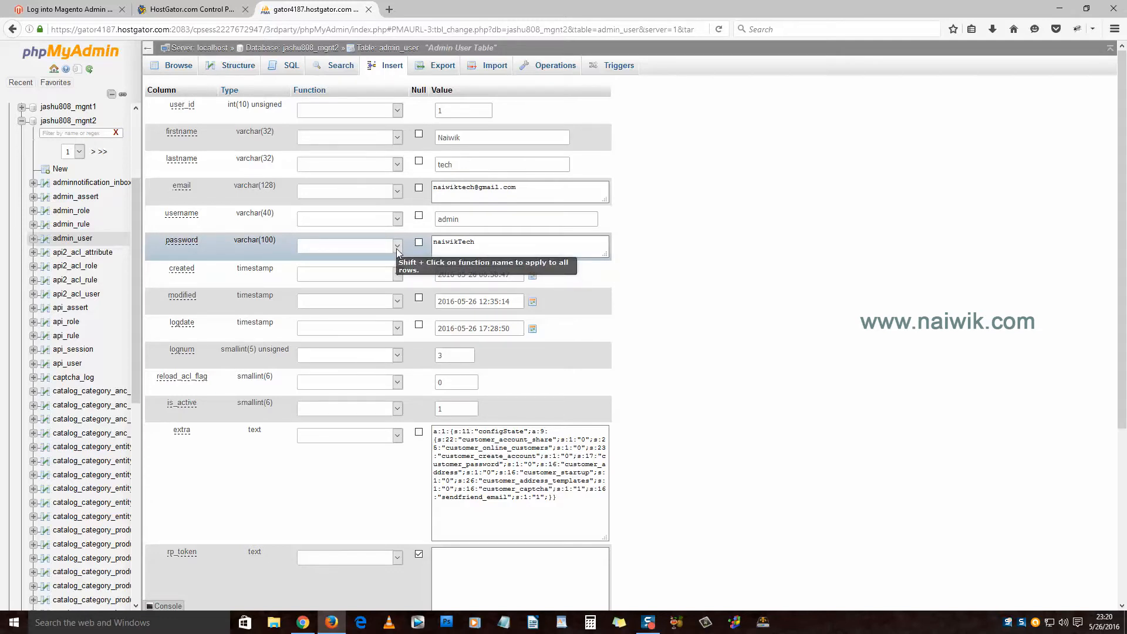
click(397, 245)
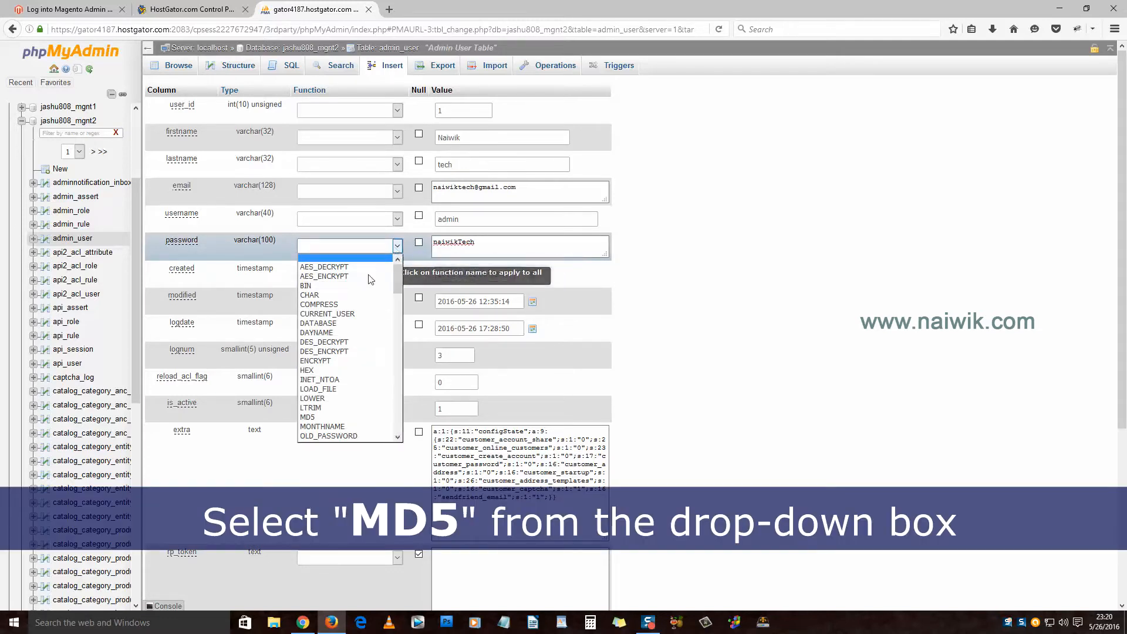
click(307, 417)
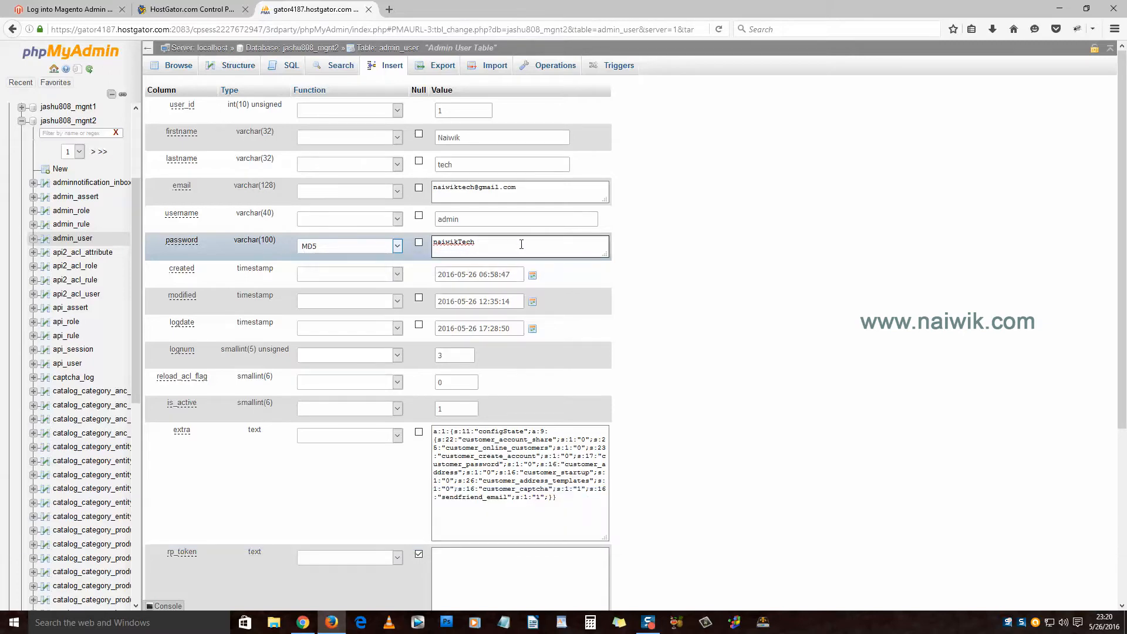
Save the edited admin record and return to the Magento login page
scroll(down, 3)
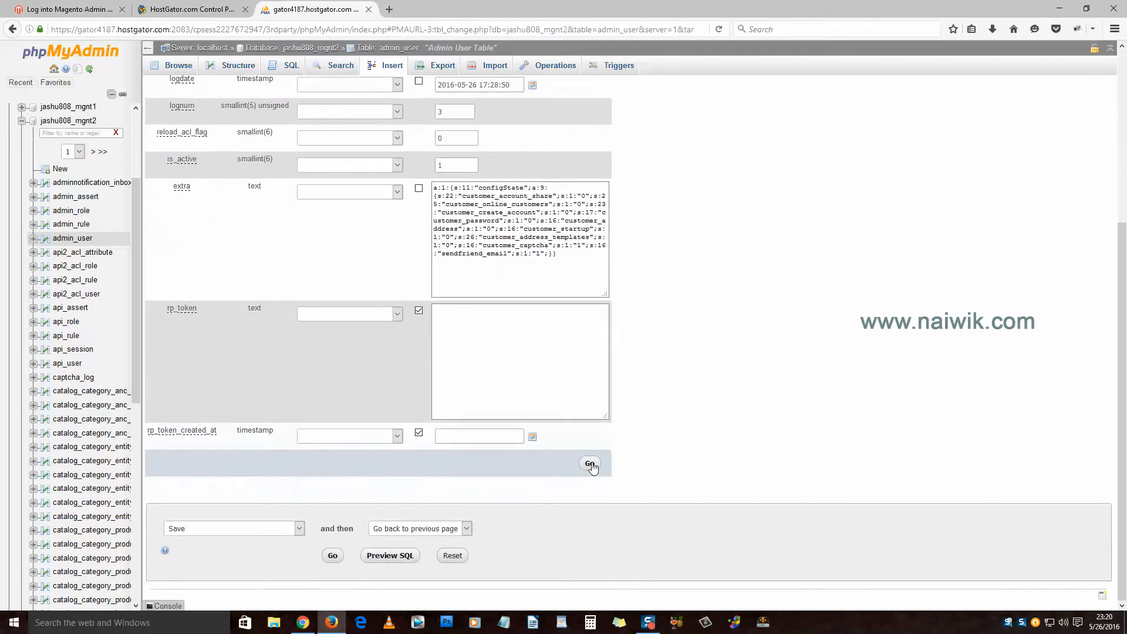
click(589, 464)
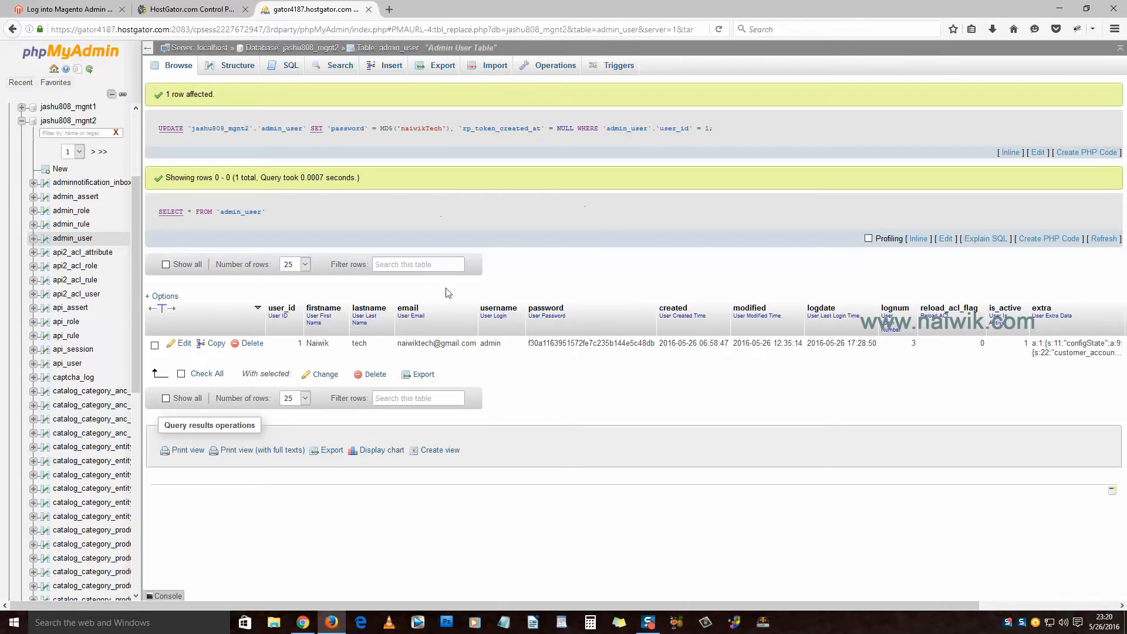
click(68, 9)
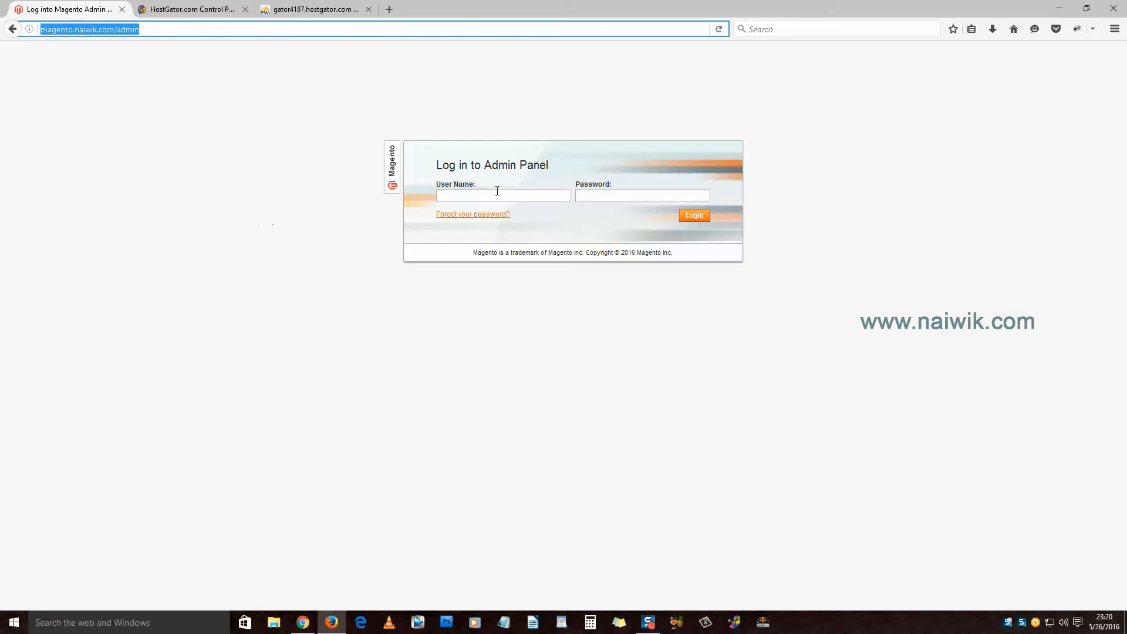
Sign in to Magento Admin as 'admin' with the new password to reach the dashboard
text(admin)
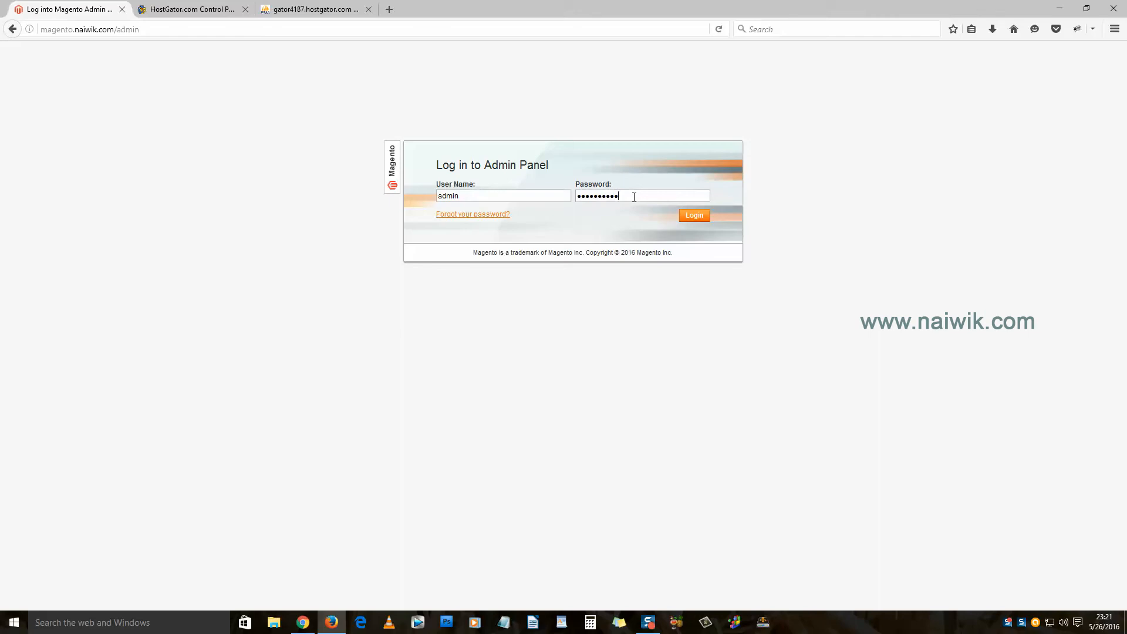
click(692, 215)
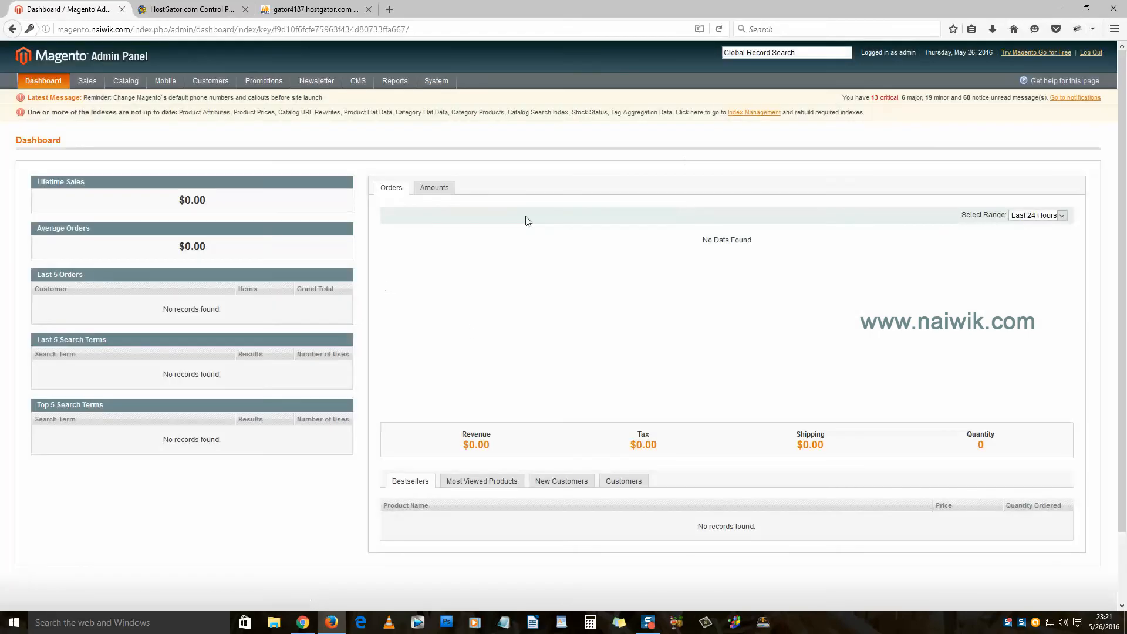